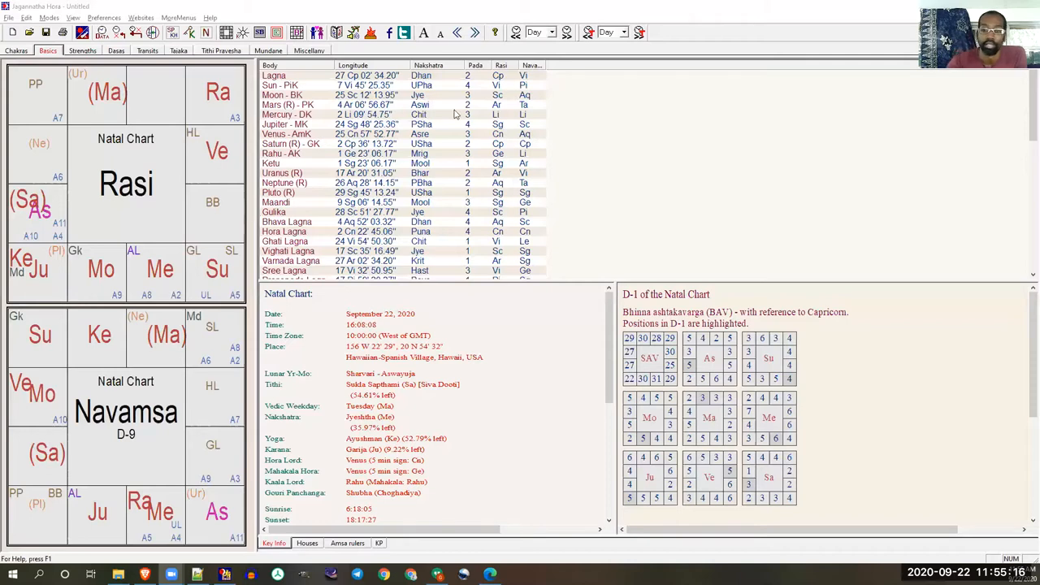
mouse_move(160, 249)
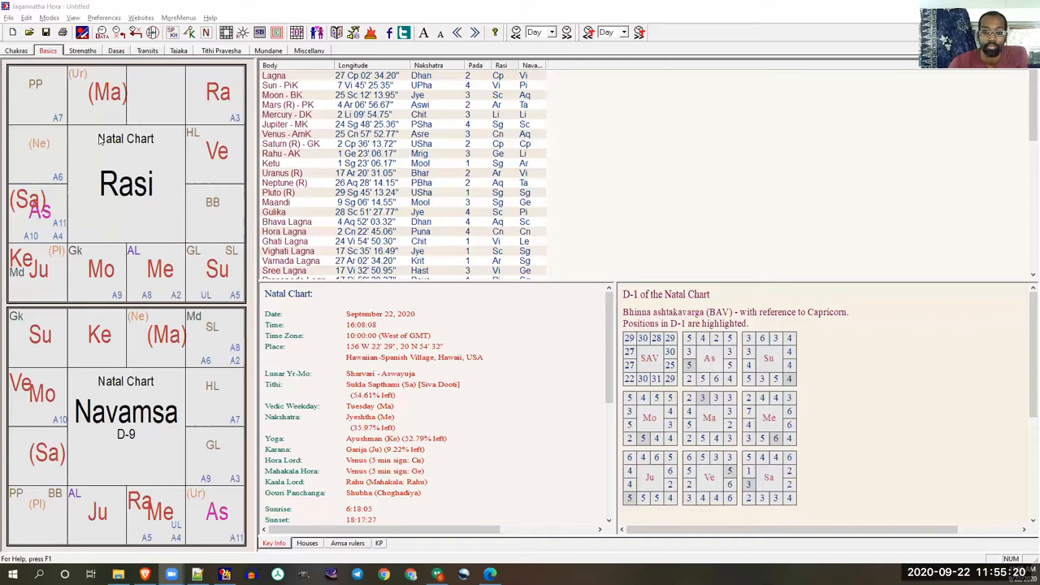
mouse_move(112, 112)
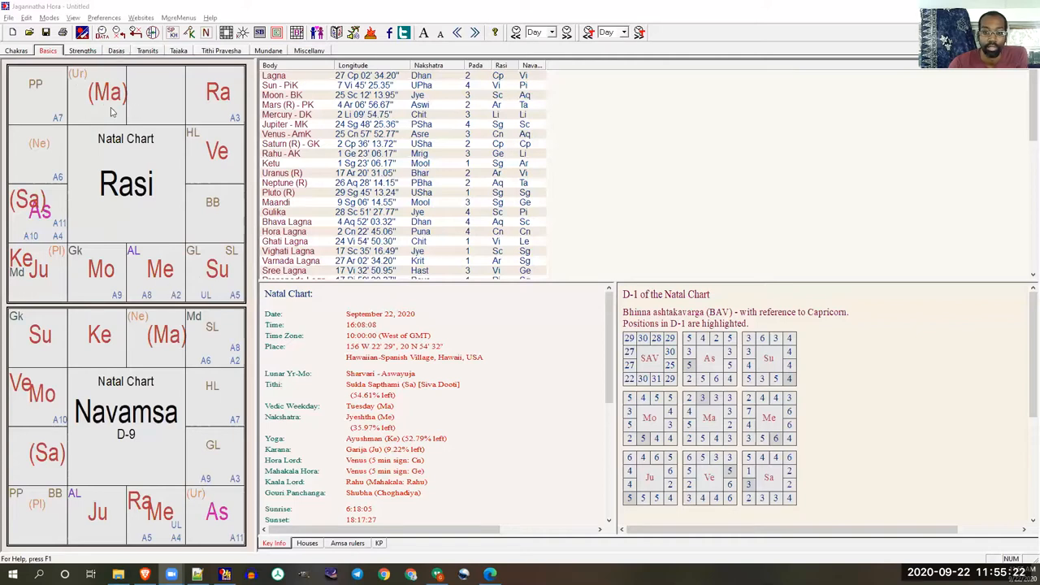
mouse_move(77, 92)
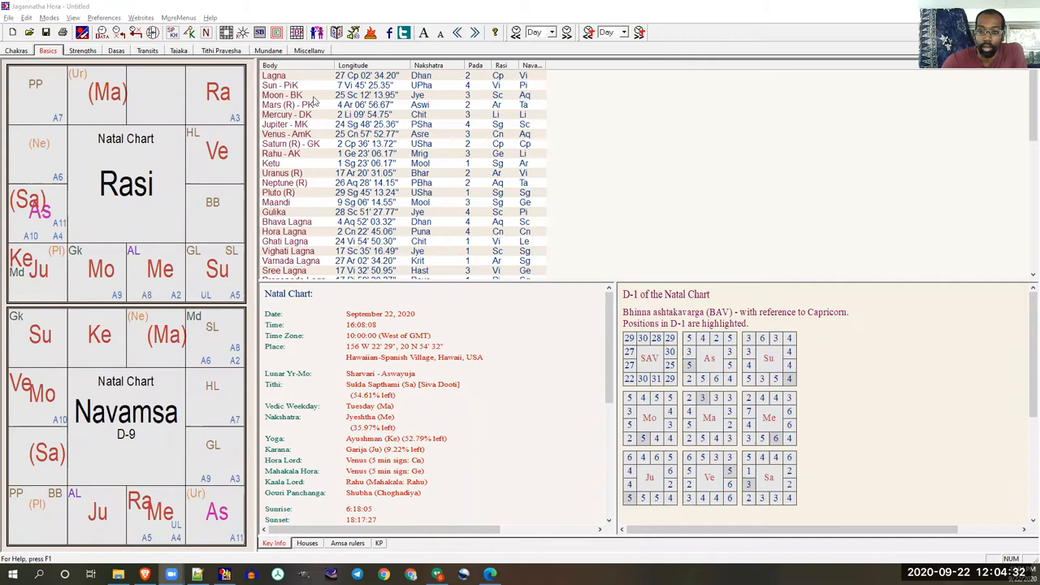
click(147, 50)
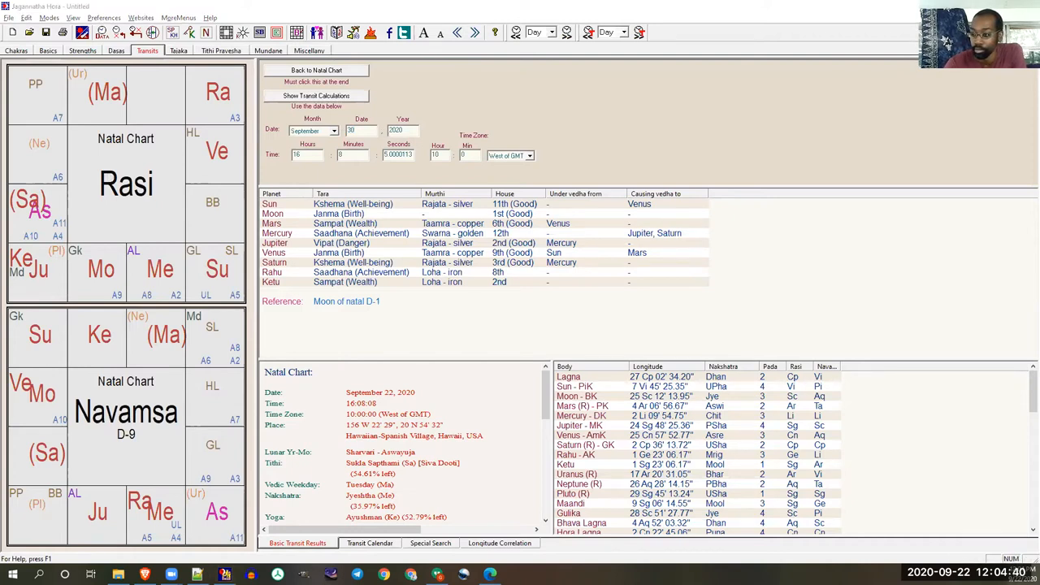
click(316, 96)
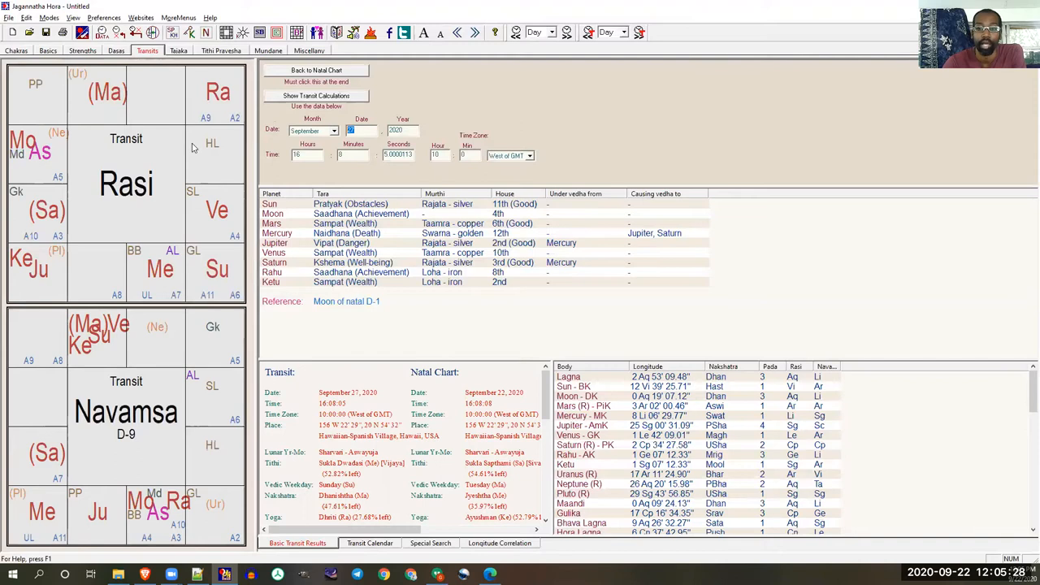
mouse_move(179, 244)
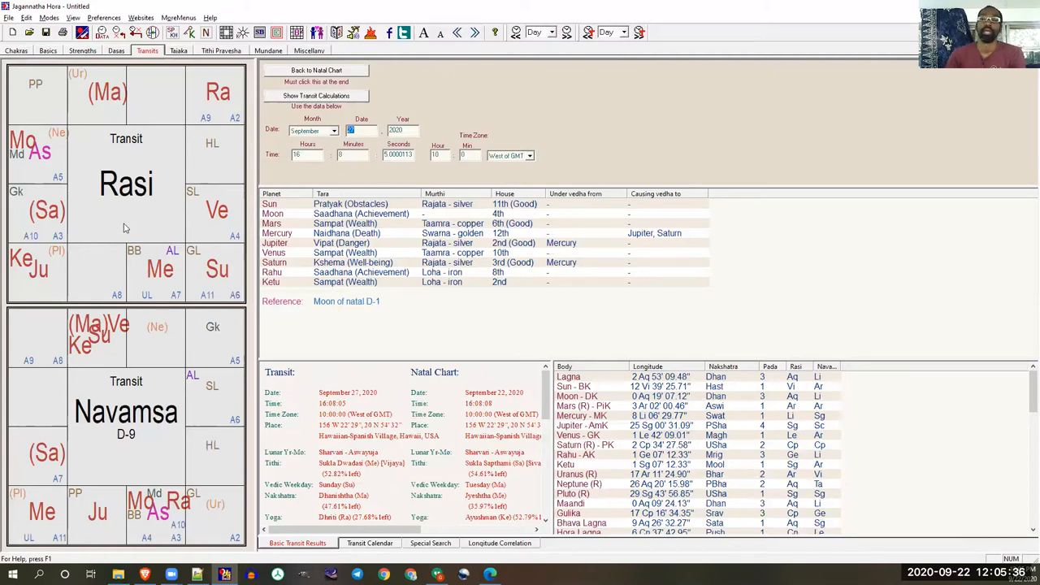
mouse_move(992, 98)
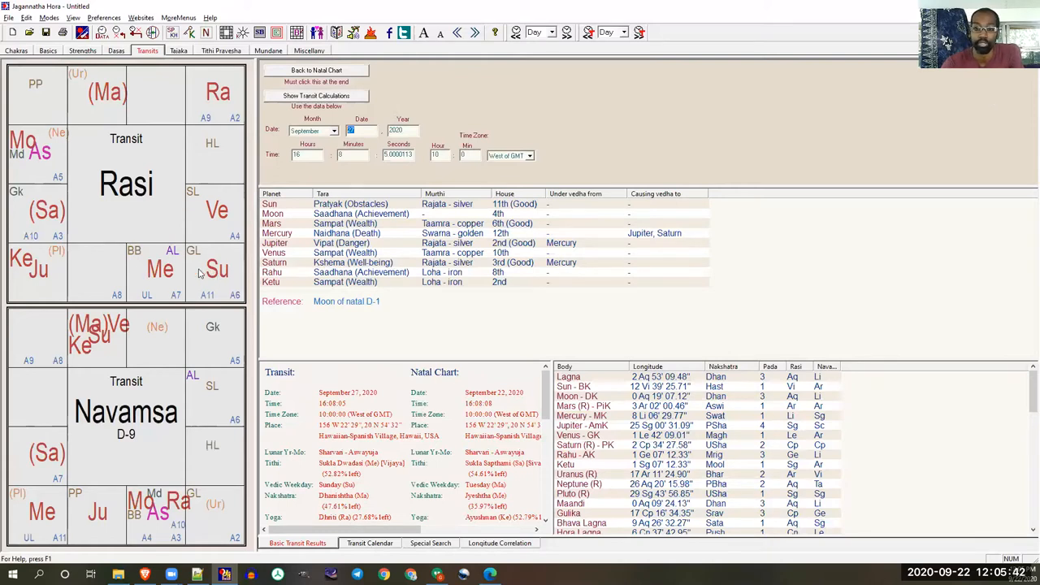
mouse_move(175, 247)
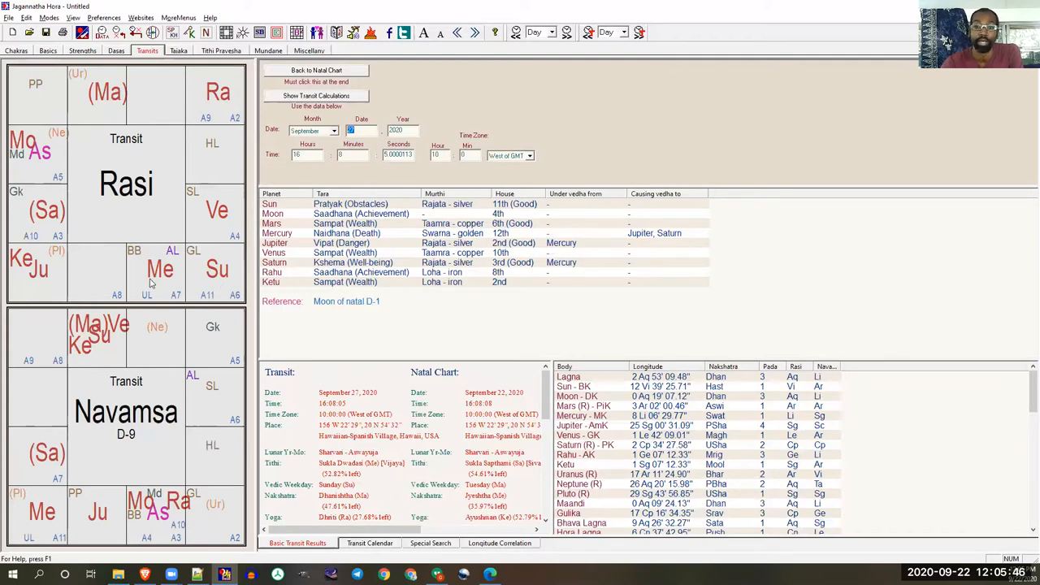
mouse_move(174, 249)
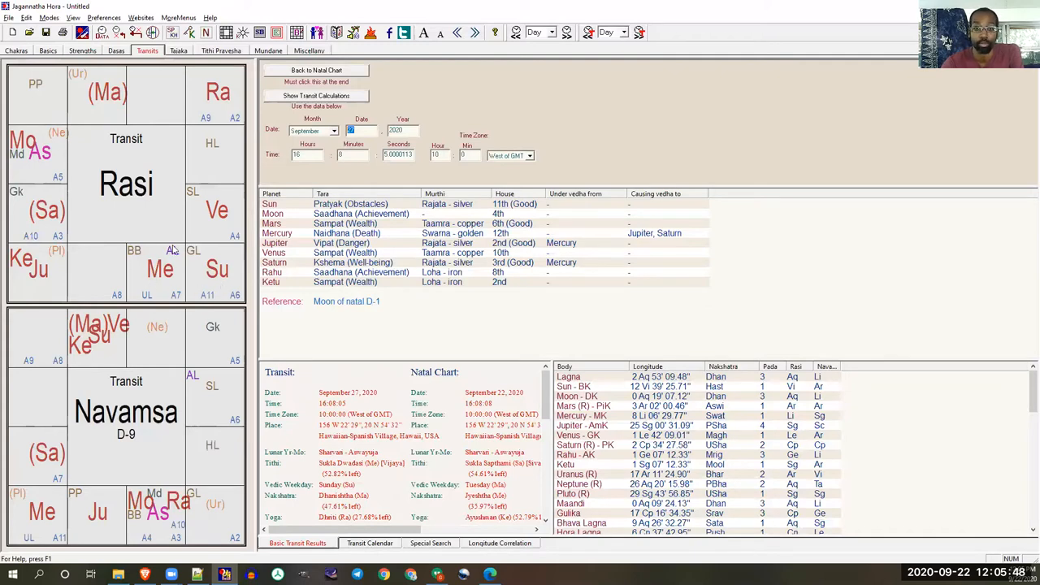